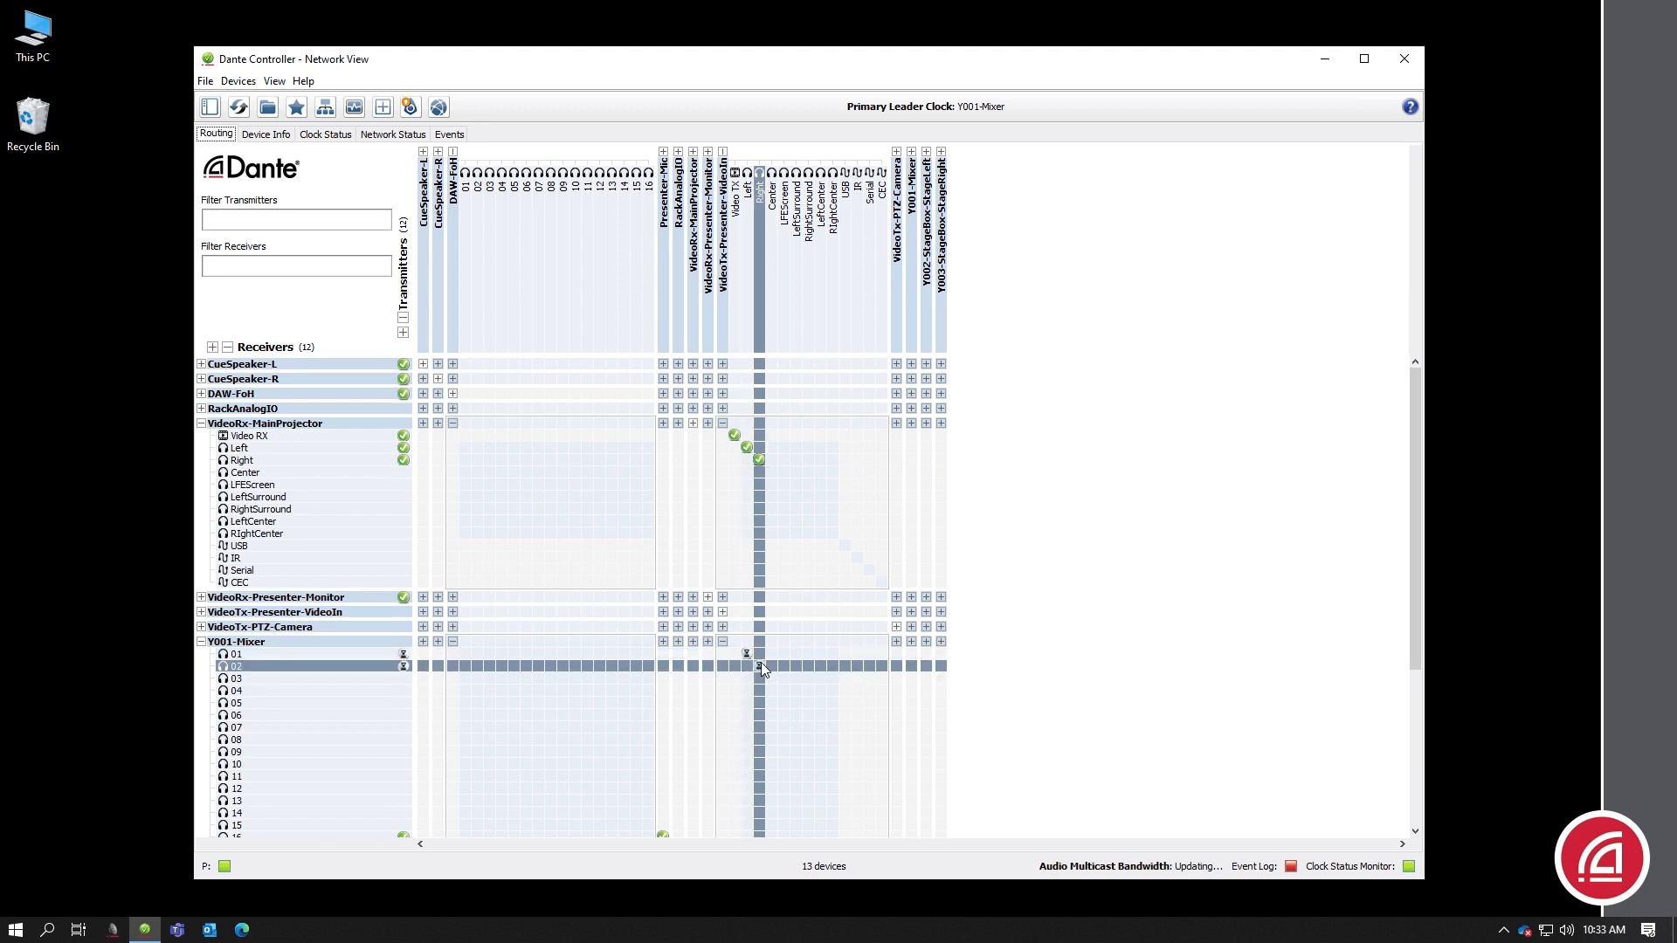
{"action": "mouse_move", "coordinate": [760, 664]}
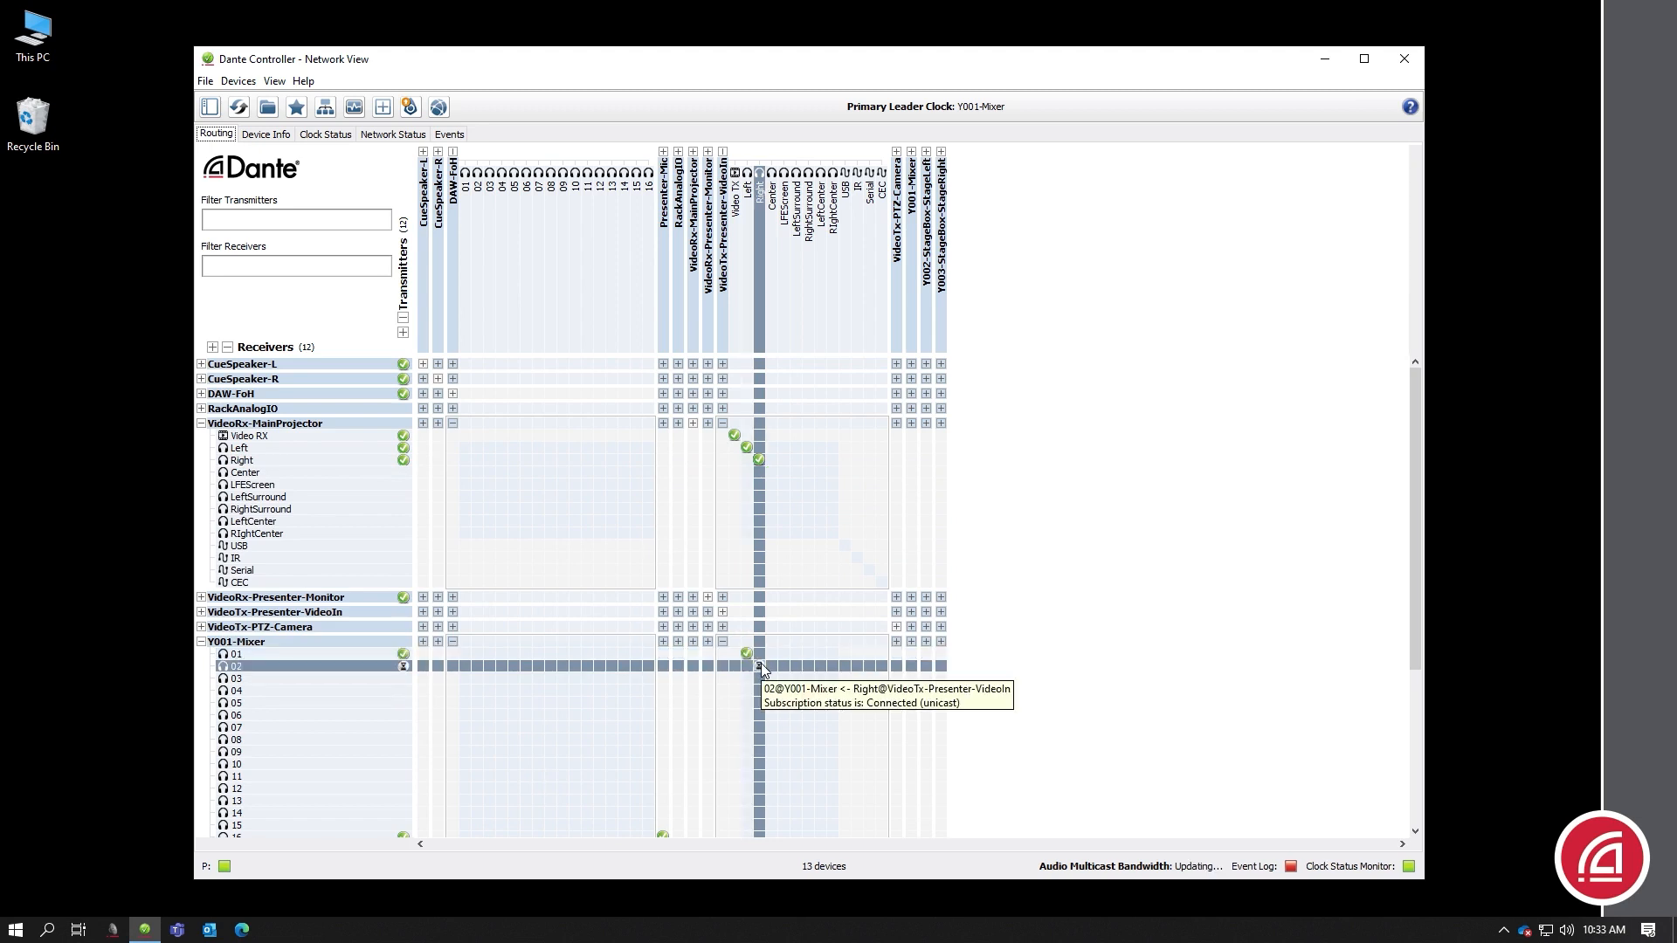